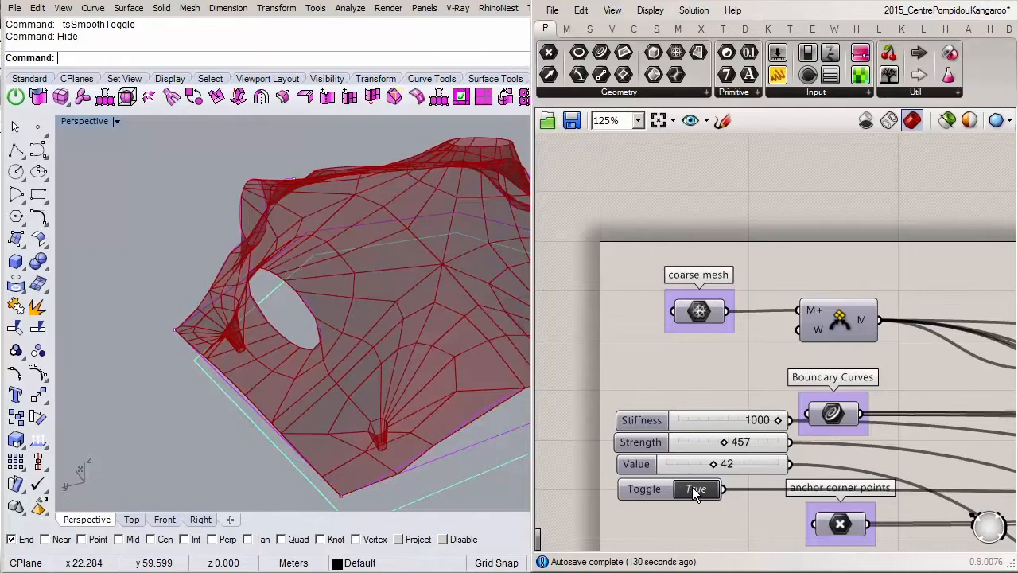
- Bring the Rhino window forward to show the red roof mesh and its Layers panel
{"action": "left_click", "coordinate": [696, 488]}
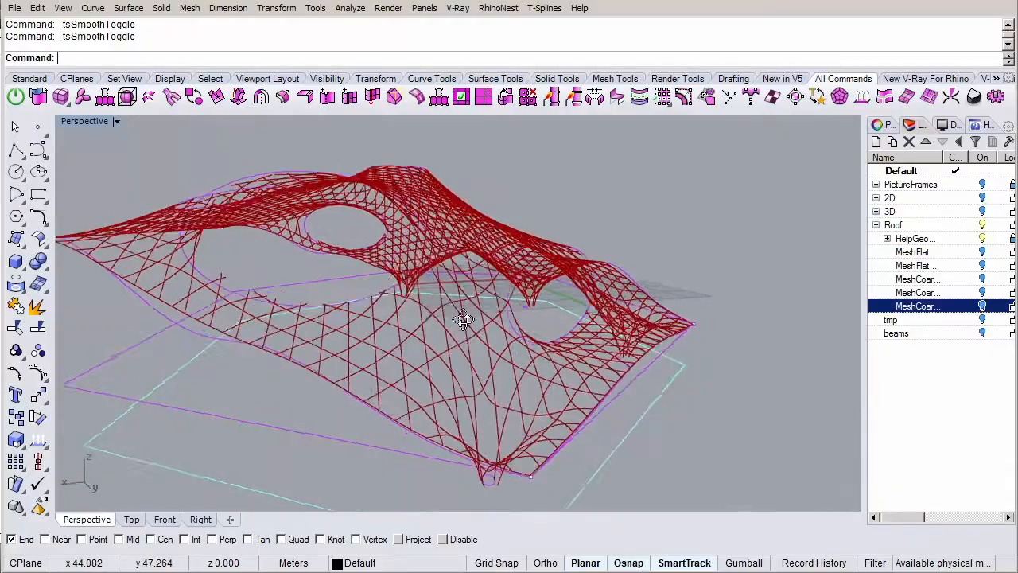
- Orbit the Perspective view around the roof model before hiding the Roof layer
{"action": "left_click_drag", "start_coordinate": [464, 322], "coordinate": [691, 379]}
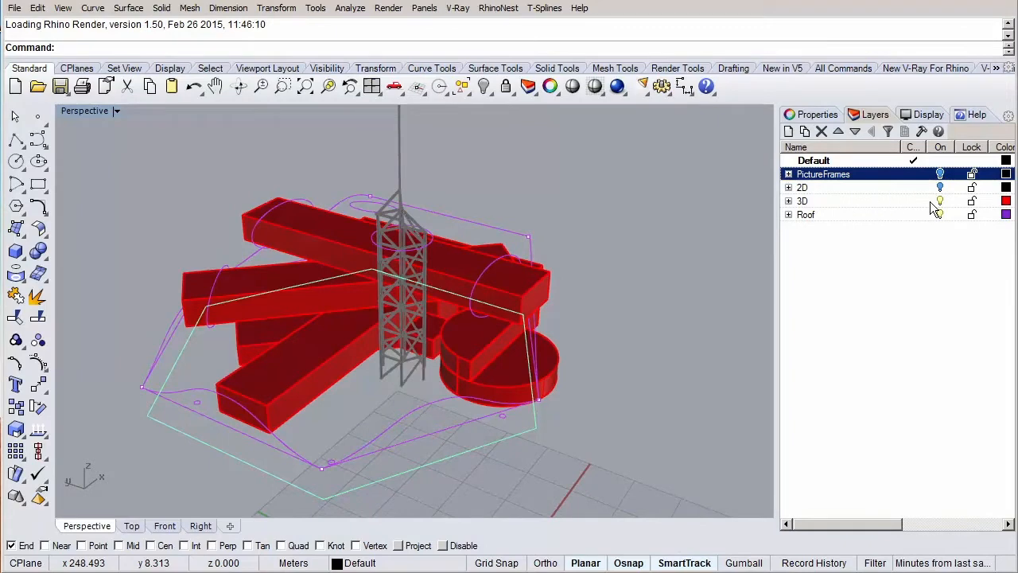
- Turn off the 3D layer and its Volumes sublayer, then show the 2D floor-outline sublayers
{"action": "left_click", "coordinate": [938, 200]}
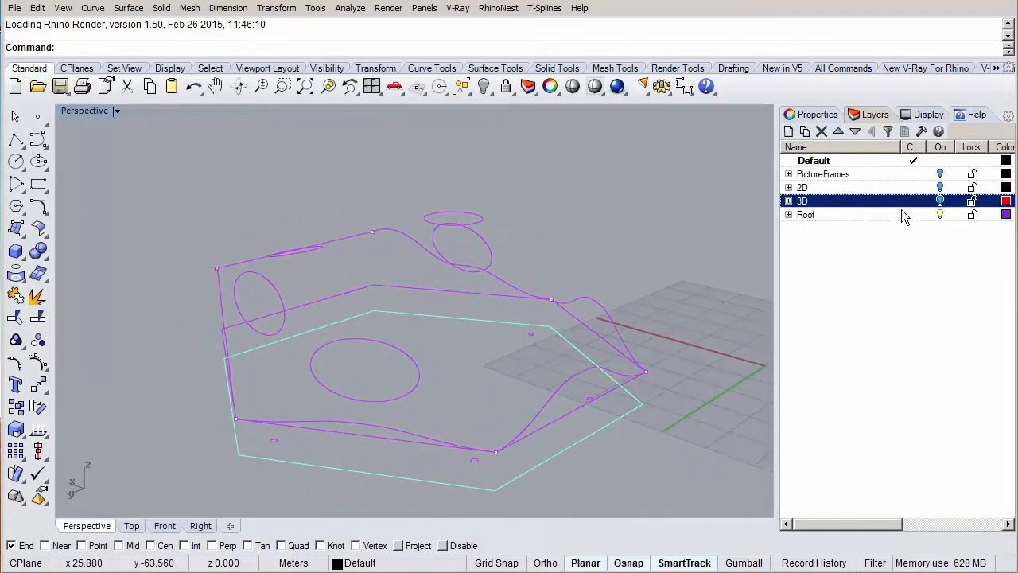
{"action": "left_click", "coordinate": [789, 201]}
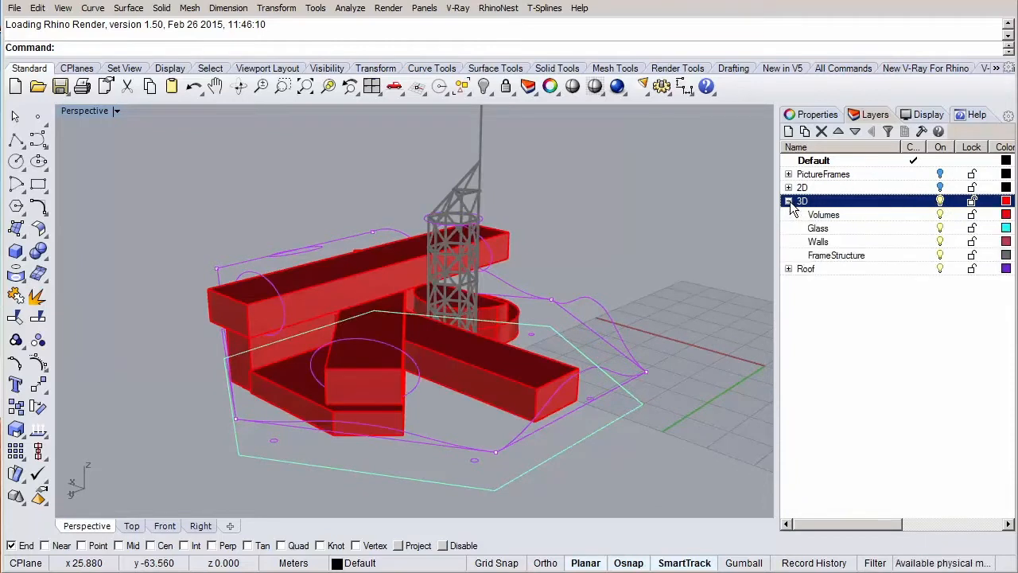
{"action": "left_click", "coordinate": [940, 213]}
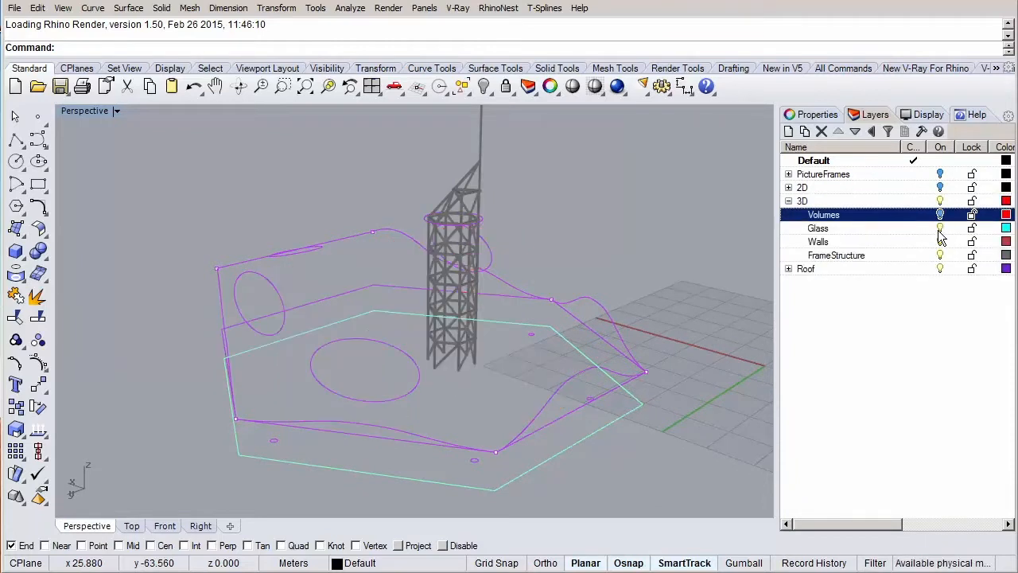
{"action": "left_click", "coordinate": [818, 241]}
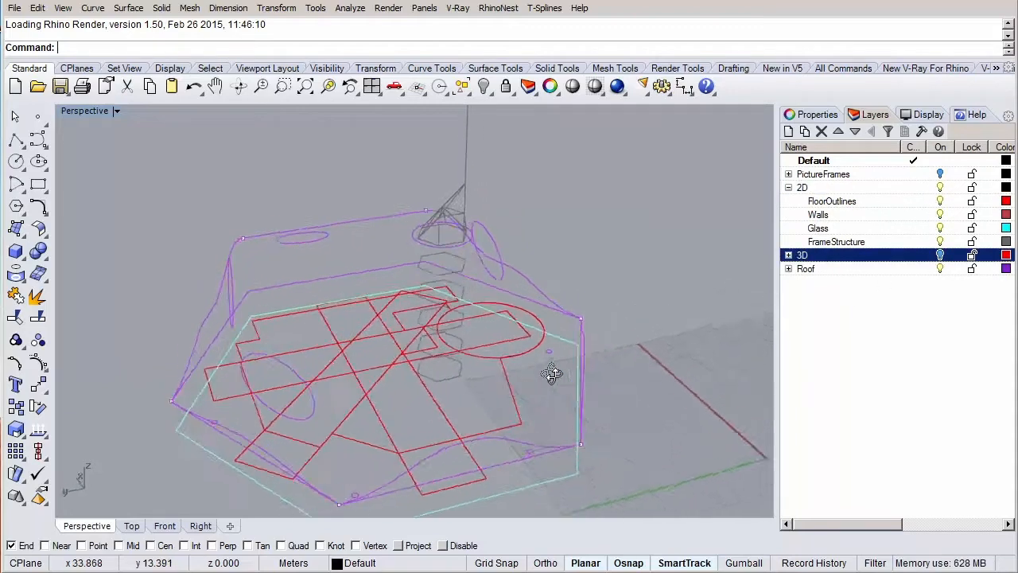
- Orbit the model, then turn the 3D layer back on to restore the red volumes and tower
{"action": "left_click_drag", "start_coordinate": [550, 374], "coordinate": [491, 354]}
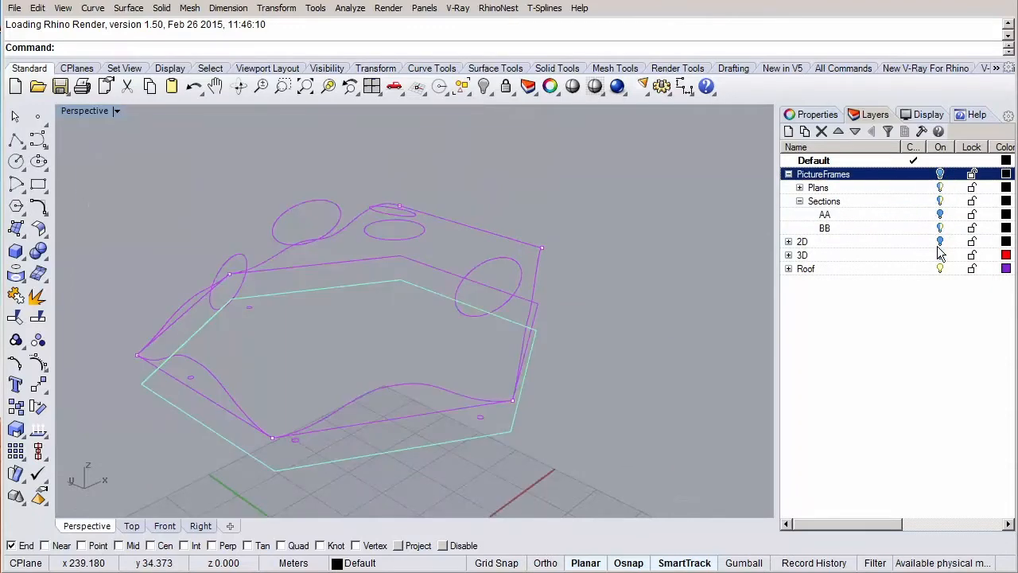
{"action": "left_click", "coordinate": [801, 255]}
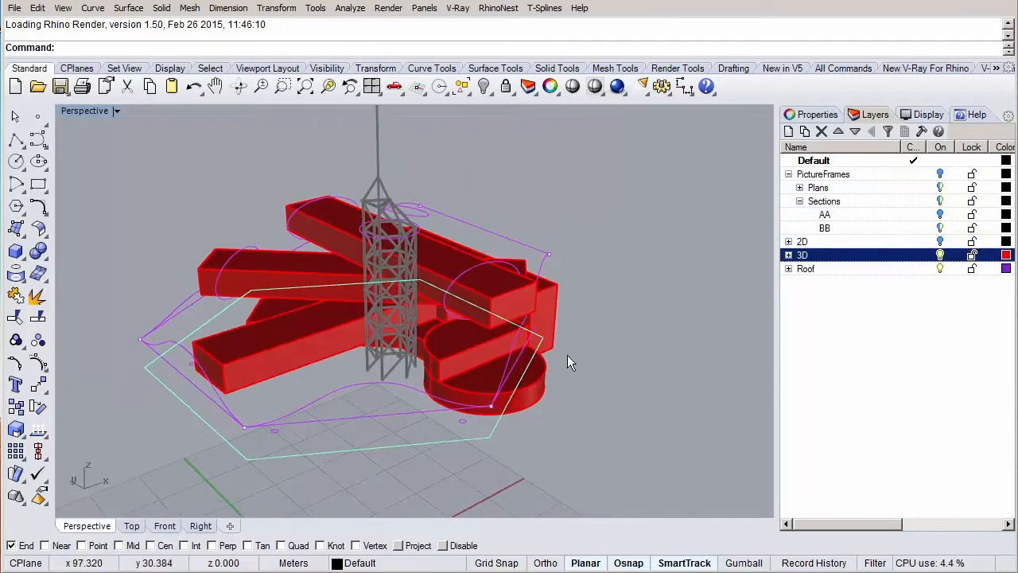